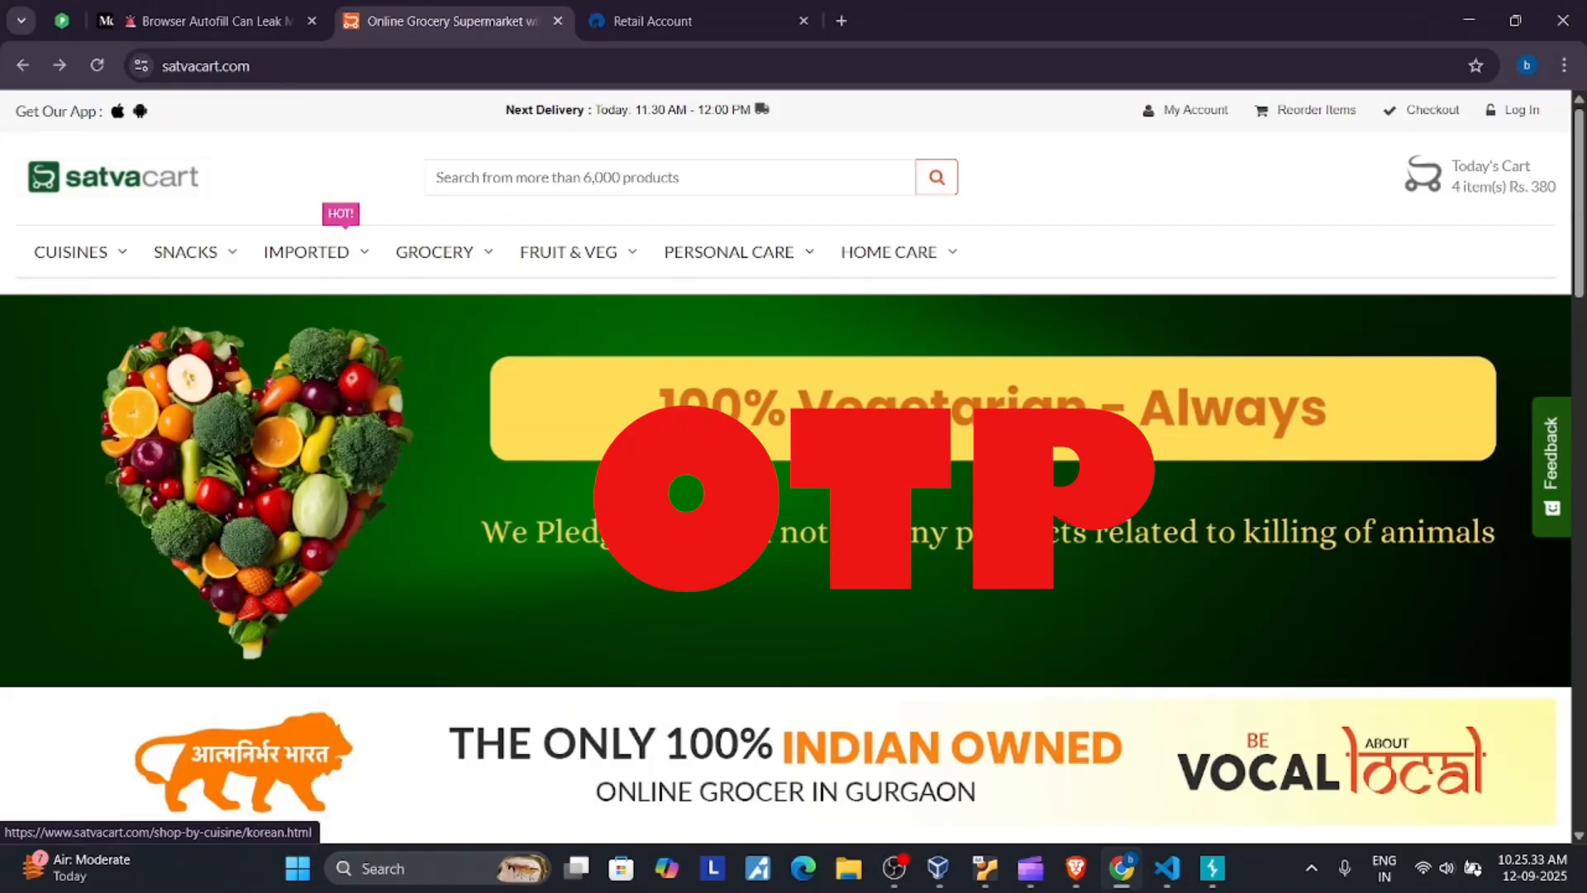
Step: Scroll the Satvacart grocery homepage before heading to the customer login page
{"action": "scroll", "scroll_direction": "down", "scroll_amount": 3}
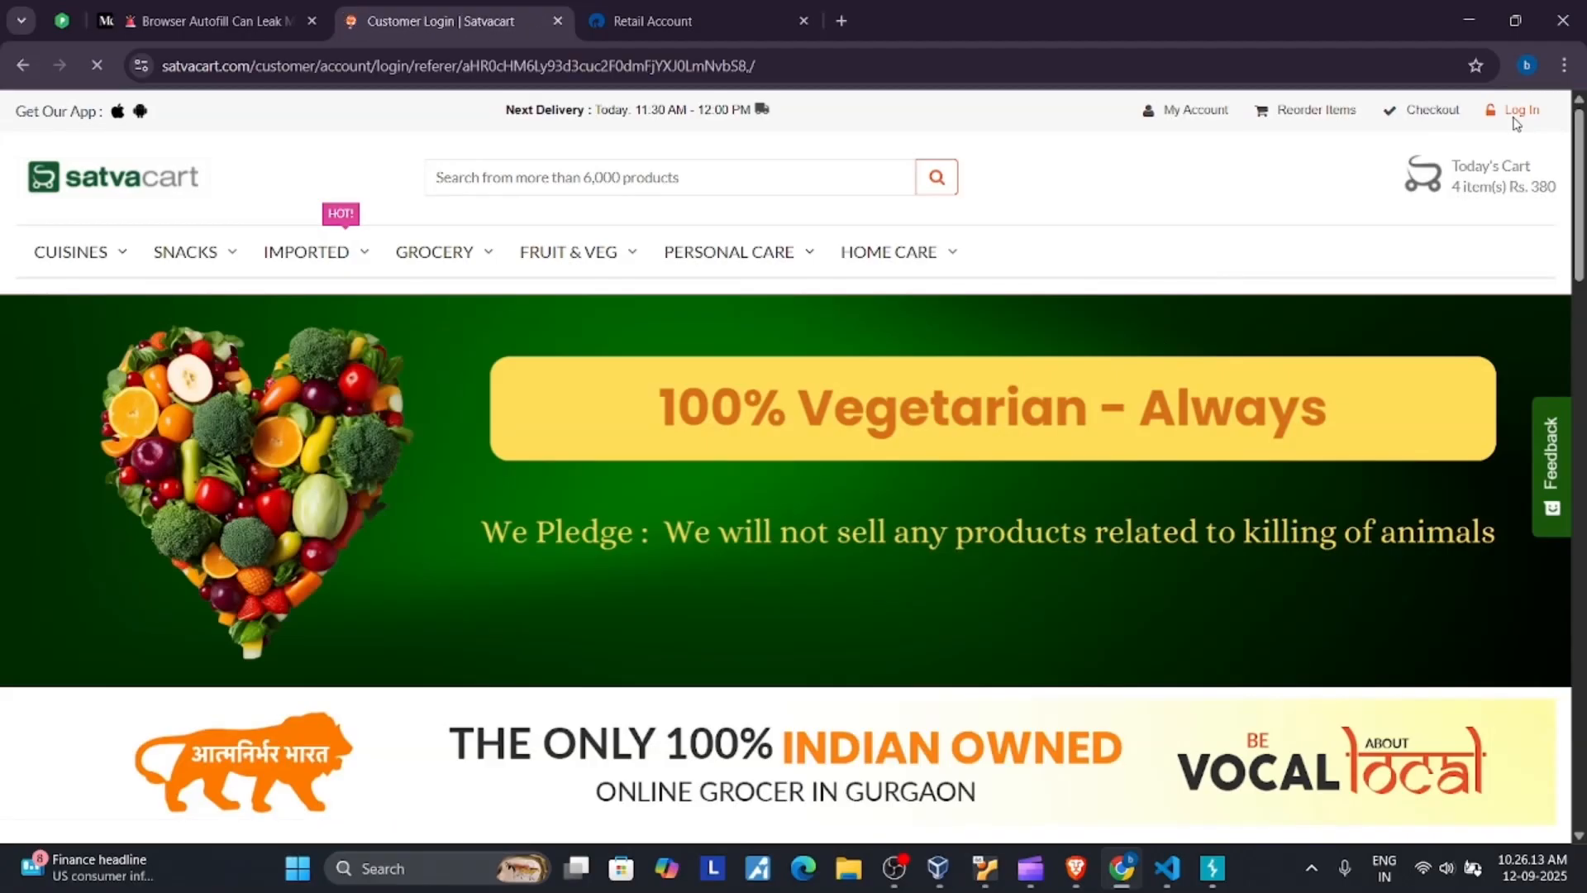
Step: With DevTools Network log visible, submit the phone number so the sendotp request is captured
{"action": "left_click", "coordinate": [1519, 109]}
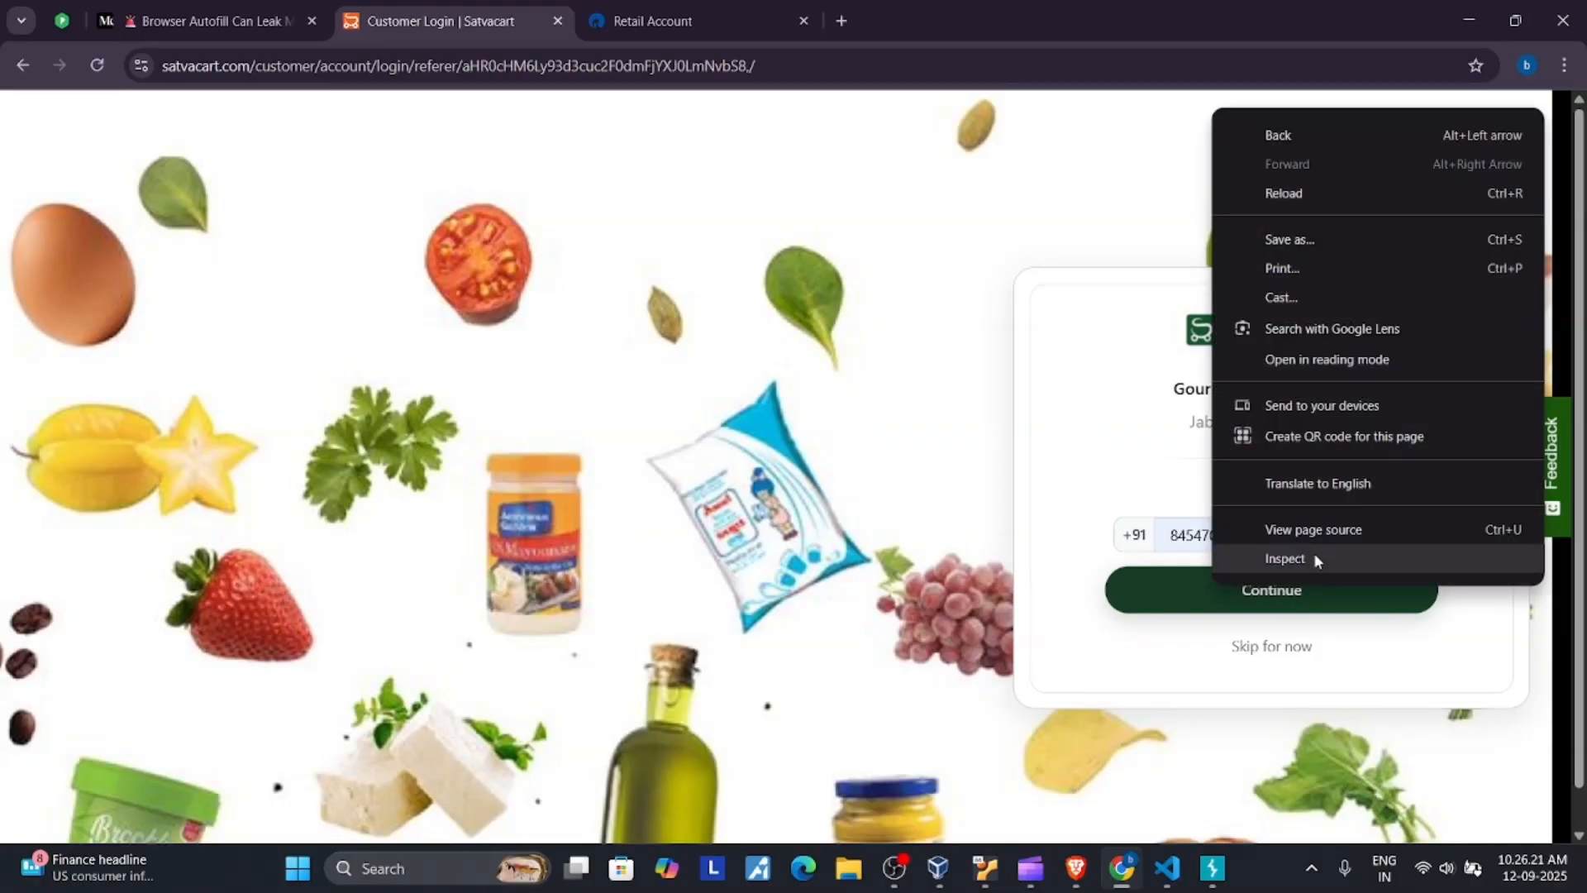
{"action": "left_click", "coordinate": [1286, 557]}
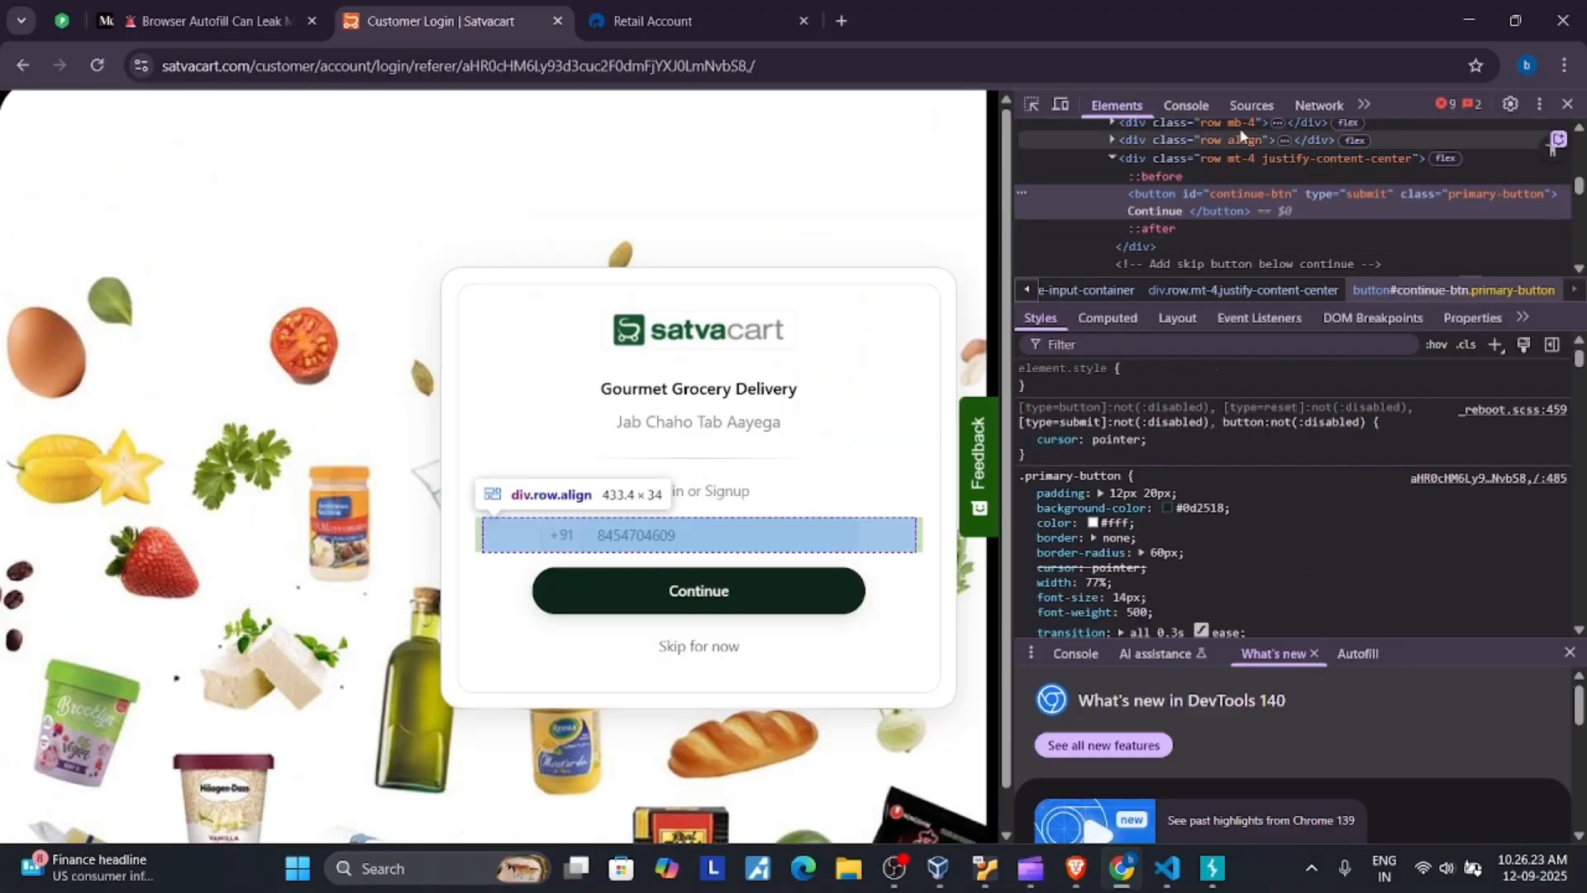
{"action": "left_click", "coordinate": [1318, 106]}
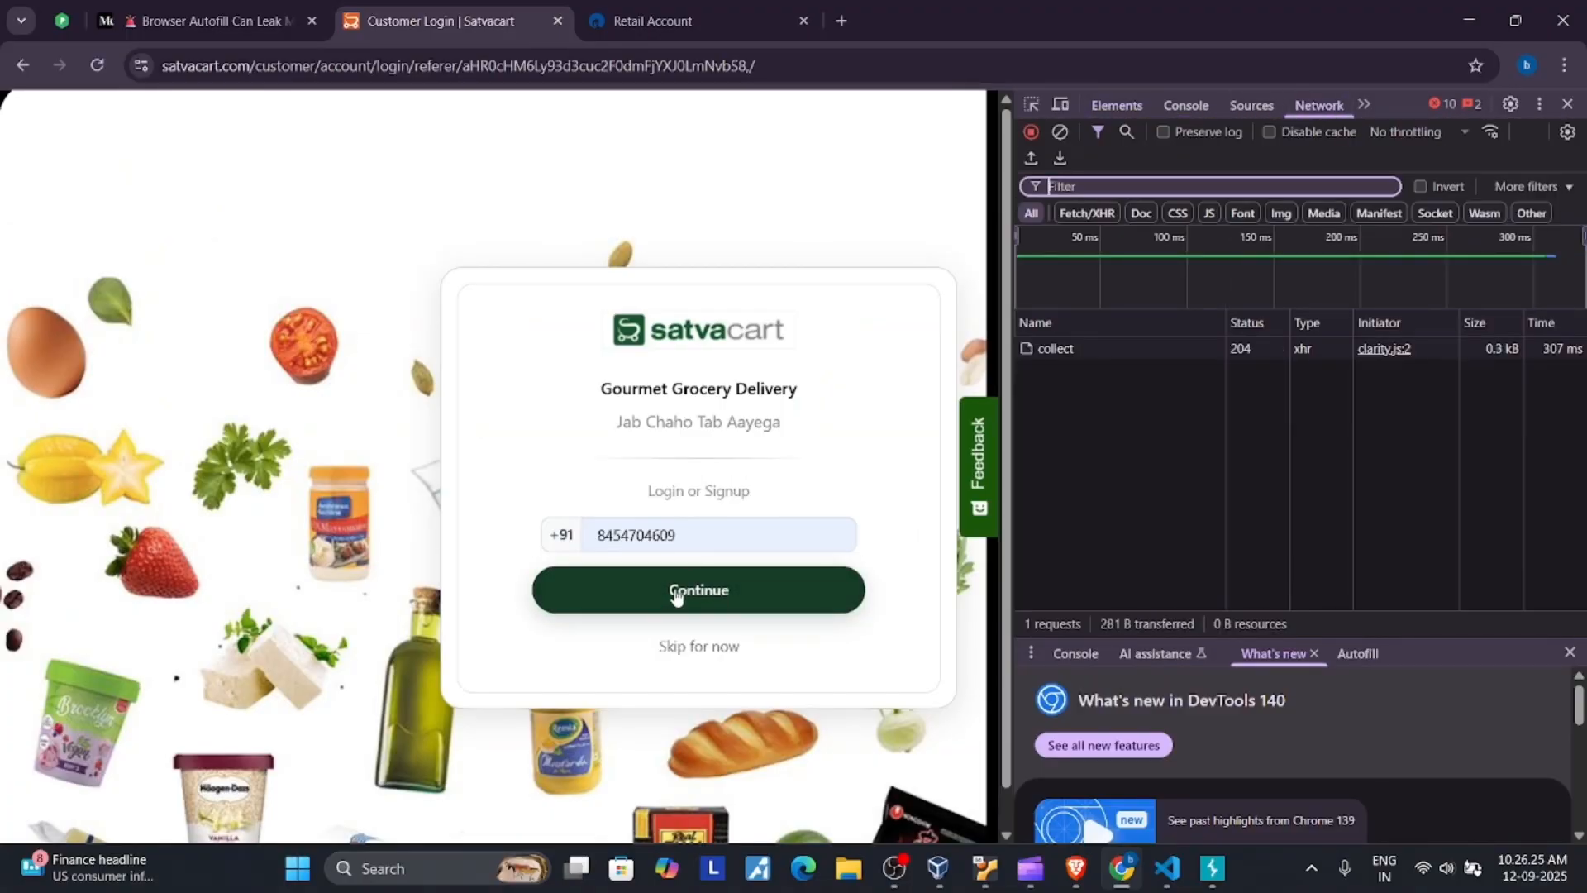
{"action": "left_click", "coordinate": [698, 590]}
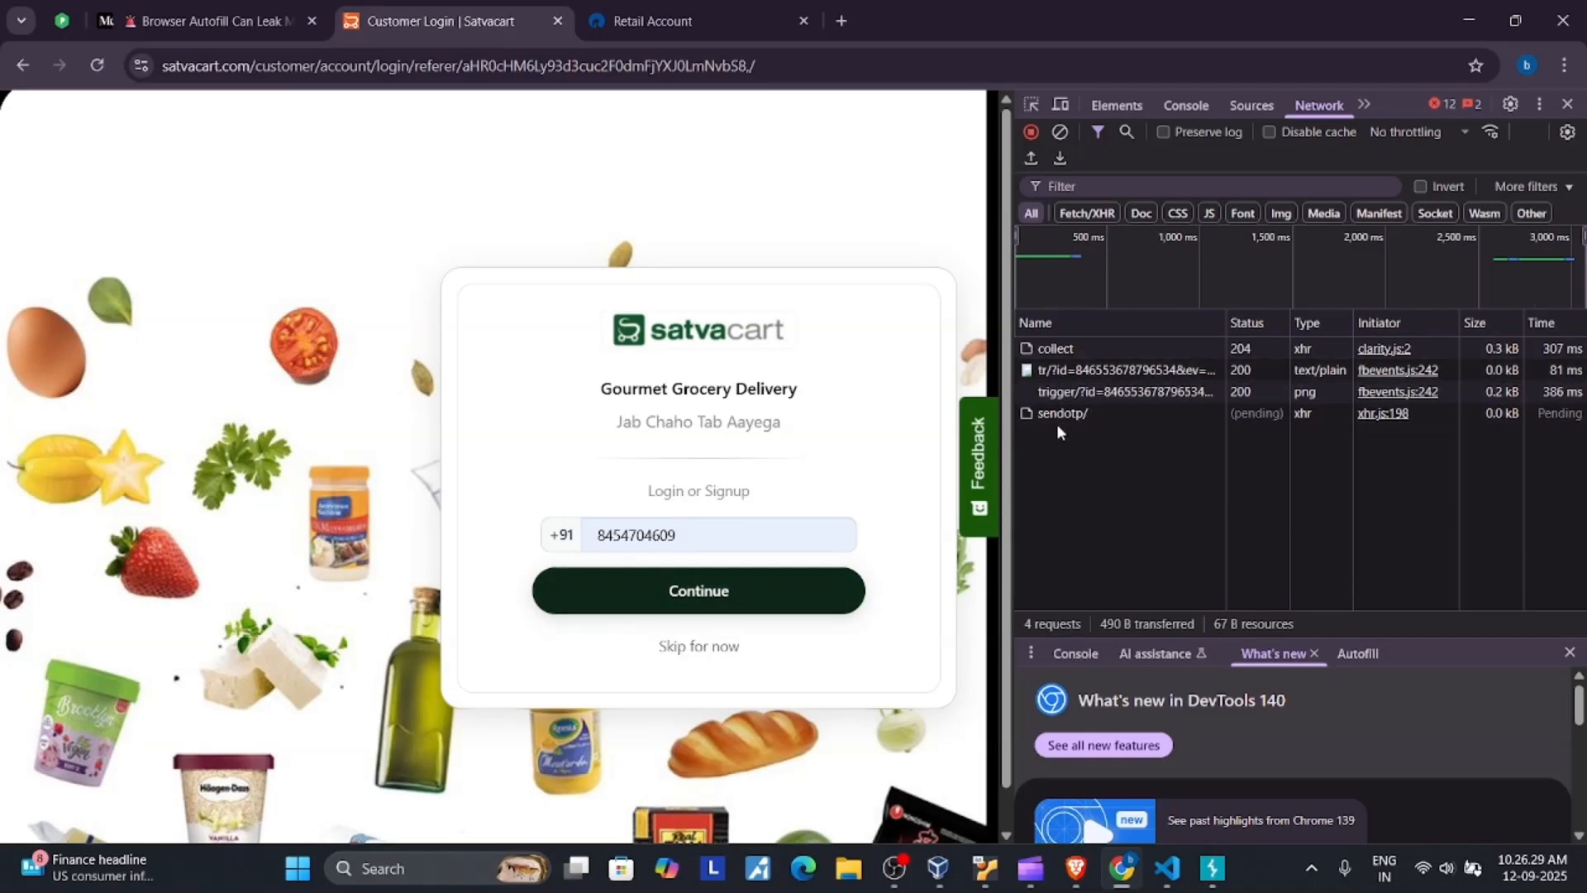
{"action": "left_click", "coordinate": [1060, 413]}
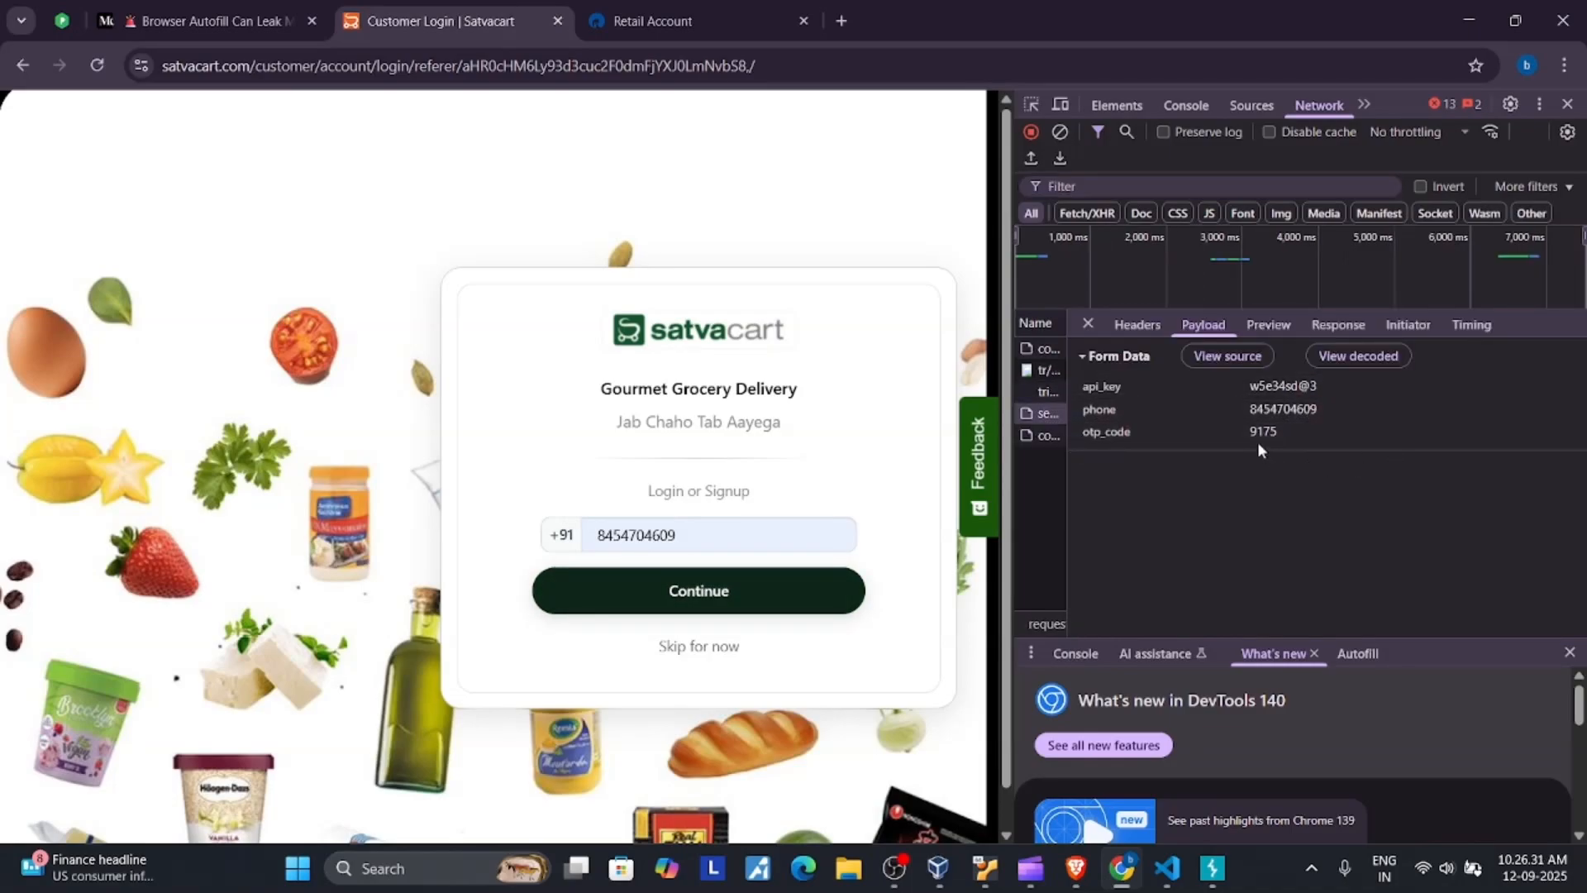
{"action": "left_click", "coordinate": [697, 590]}
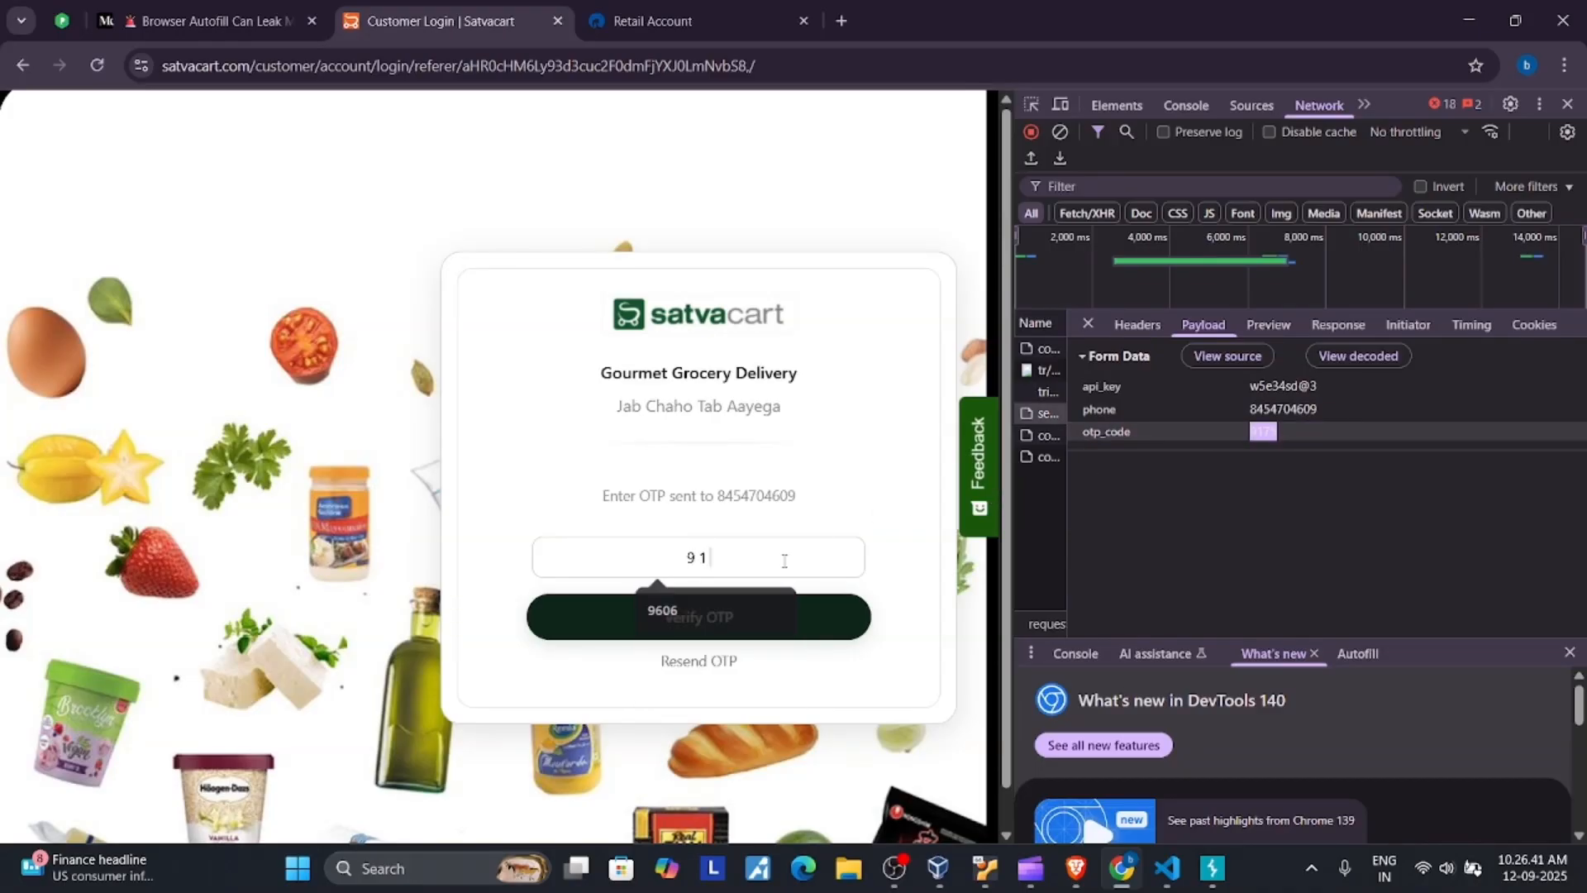
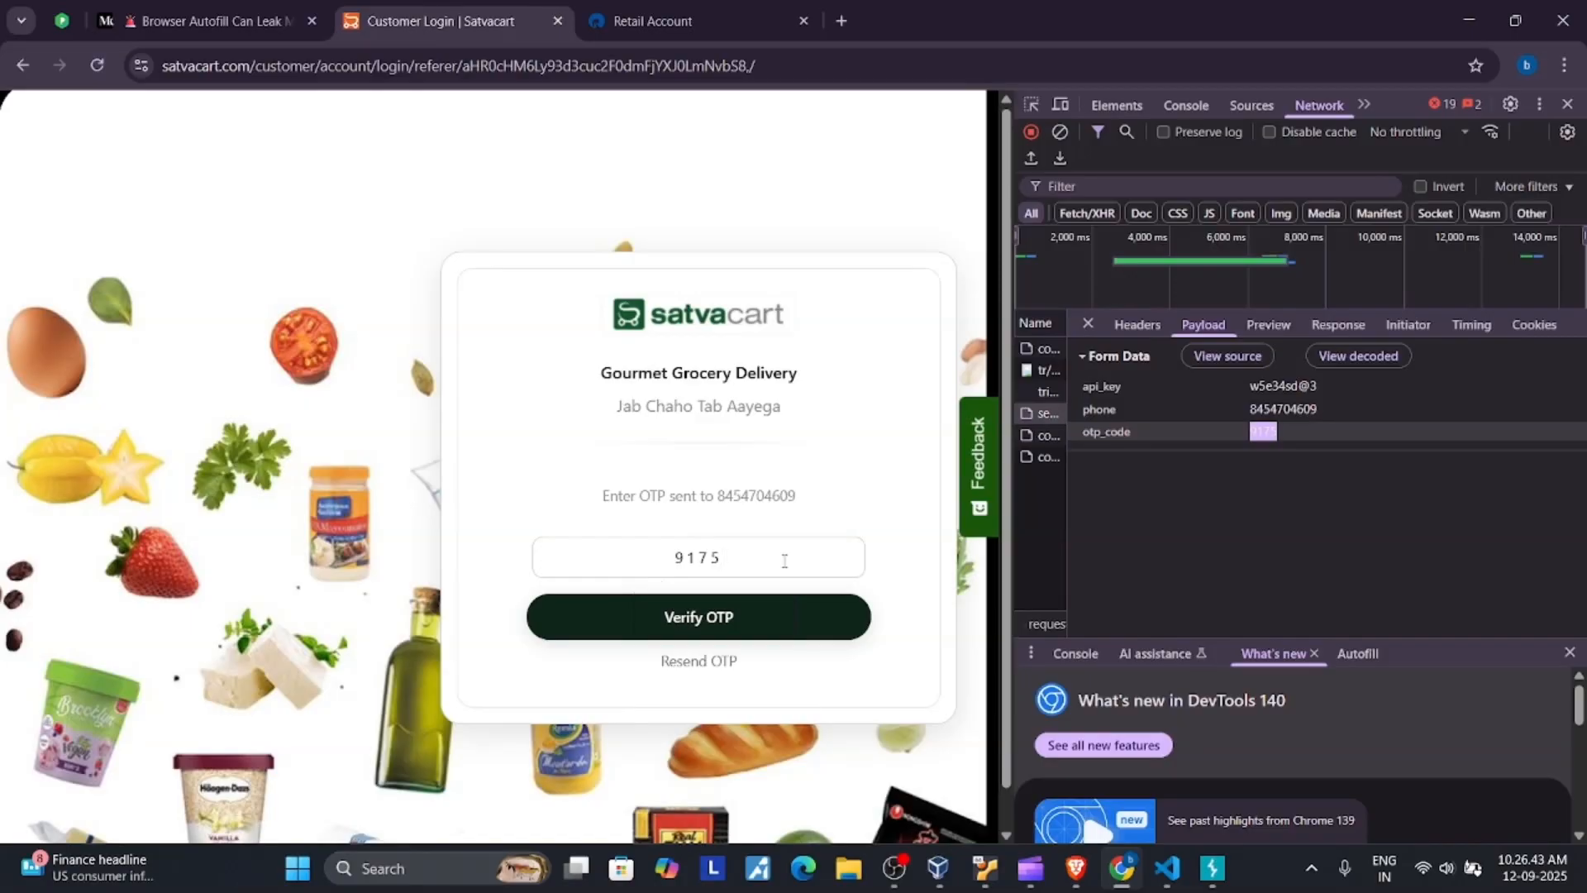
{"action": "left_click", "coordinate": [697, 617]}
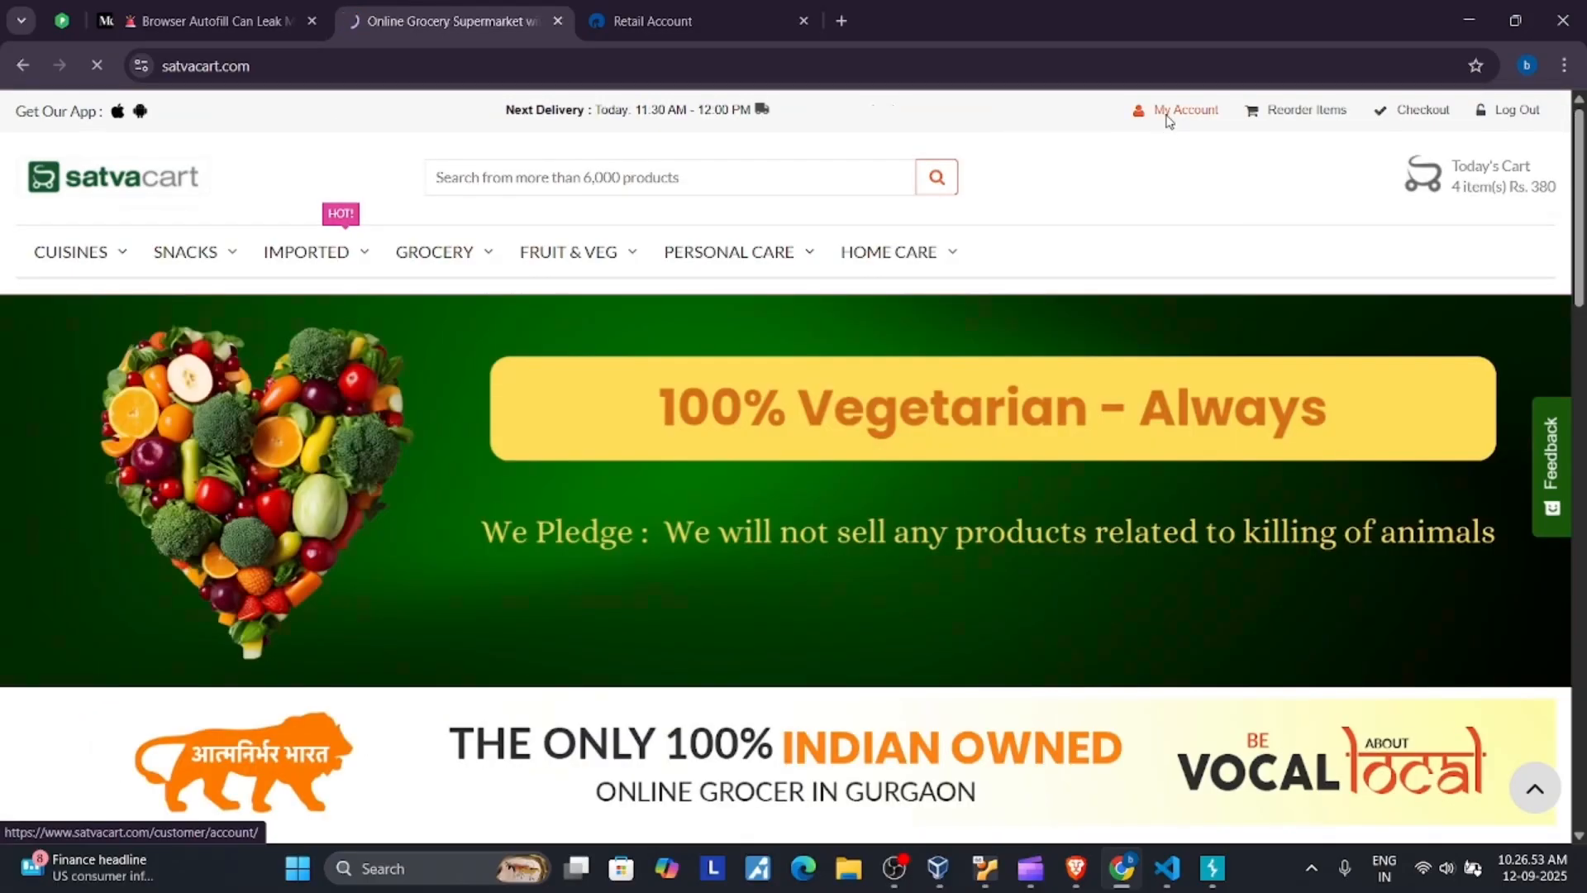
Step: View the account dashboard via My Account, then log out to try another number
{"action": "left_click", "coordinate": [1185, 109]}
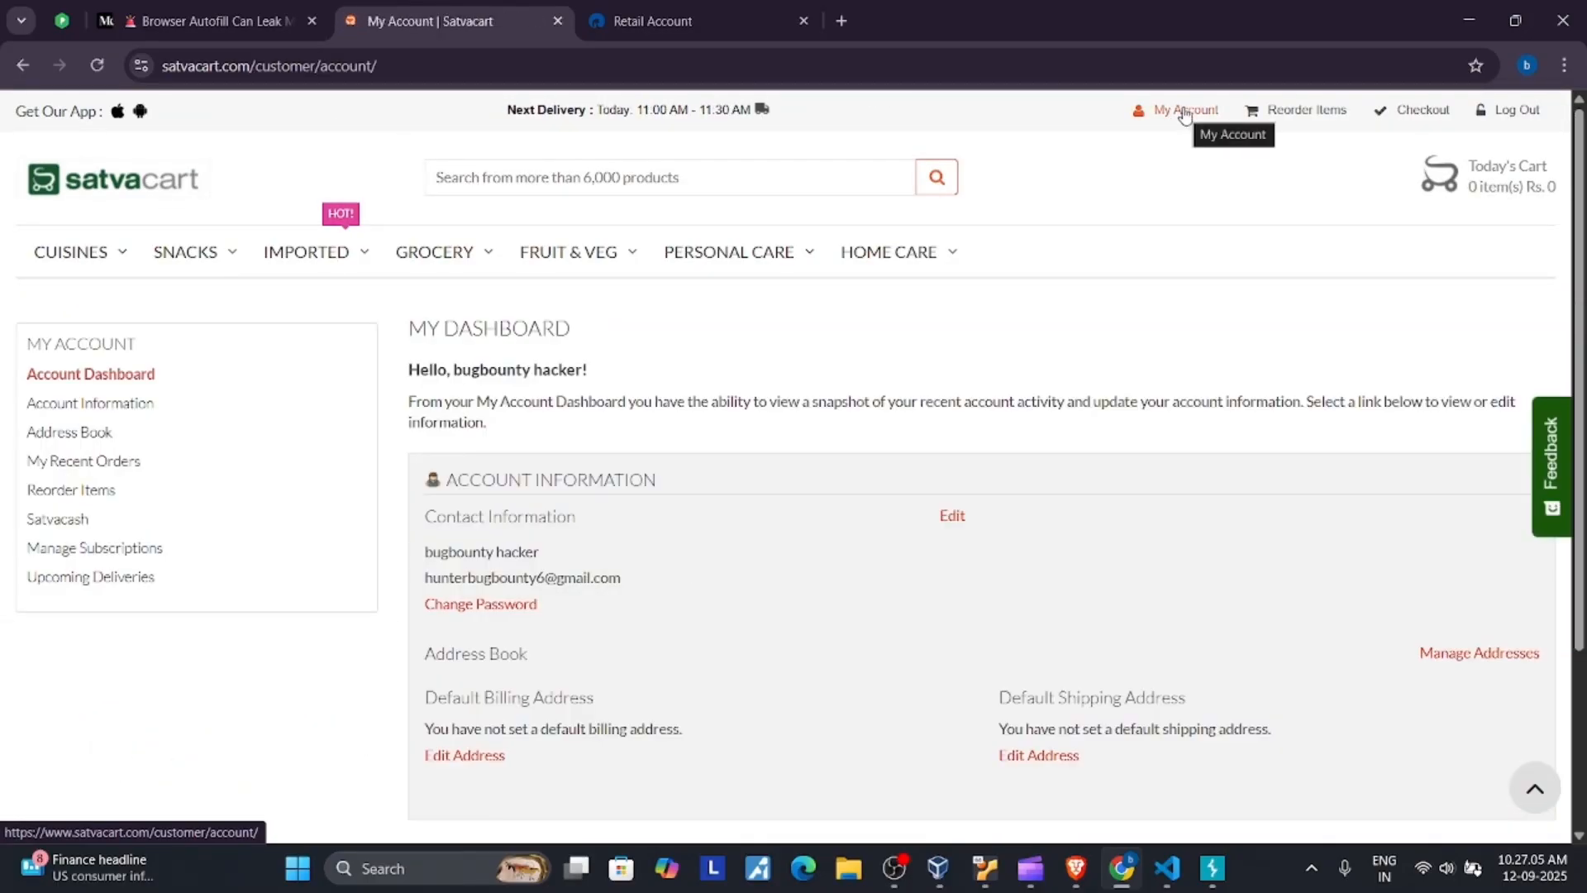
{"action": "mouse_move", "coordinate": [987, 362]}
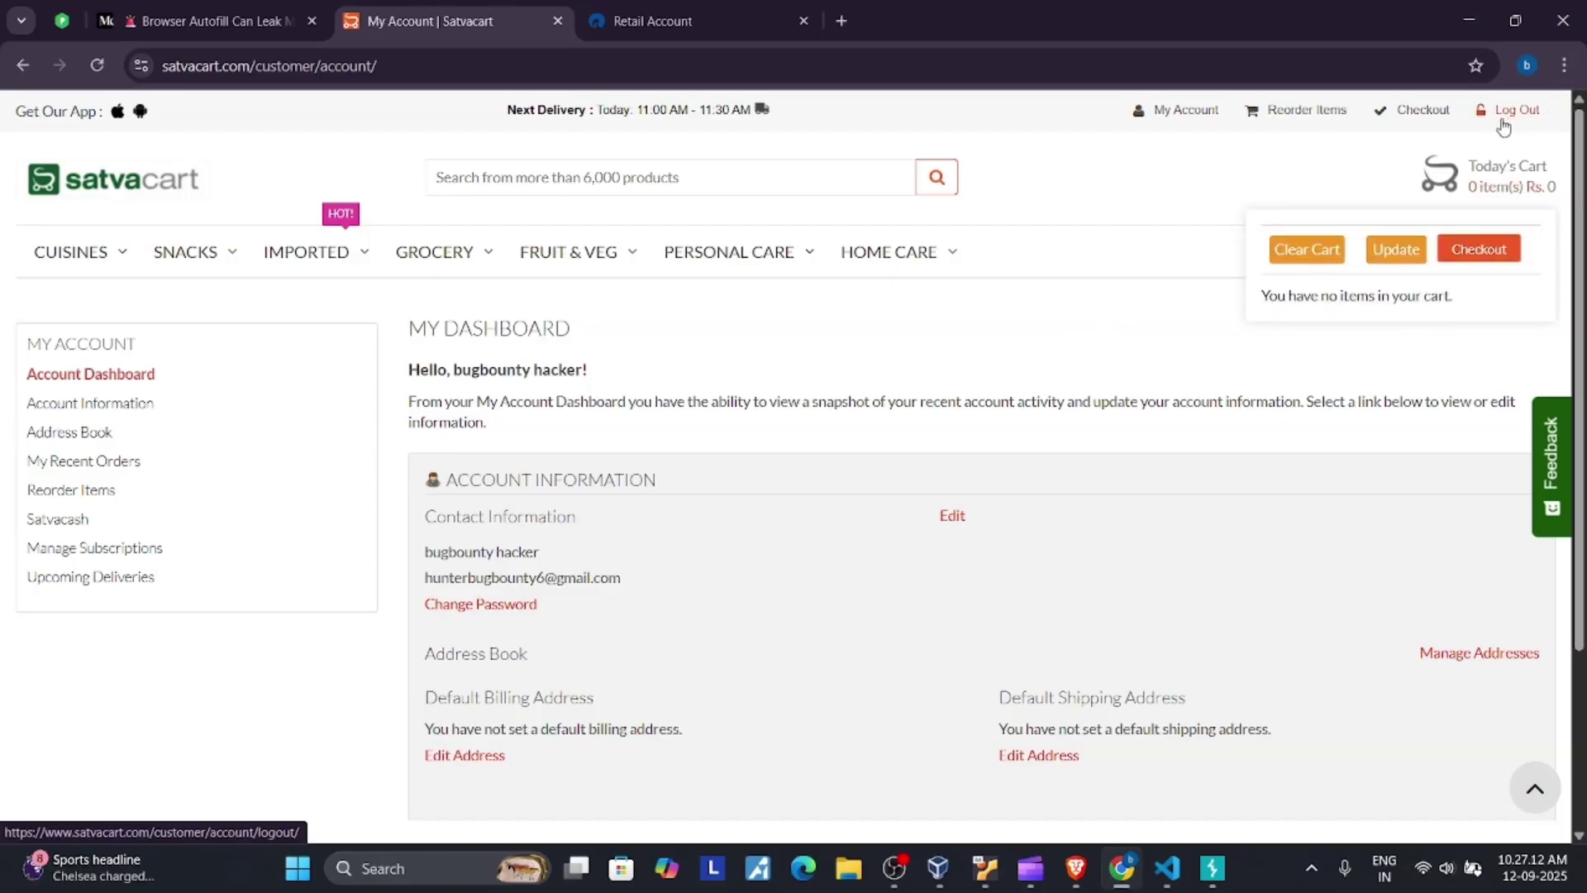
{"action": "left_click", "coordinate": [1516, 109]}
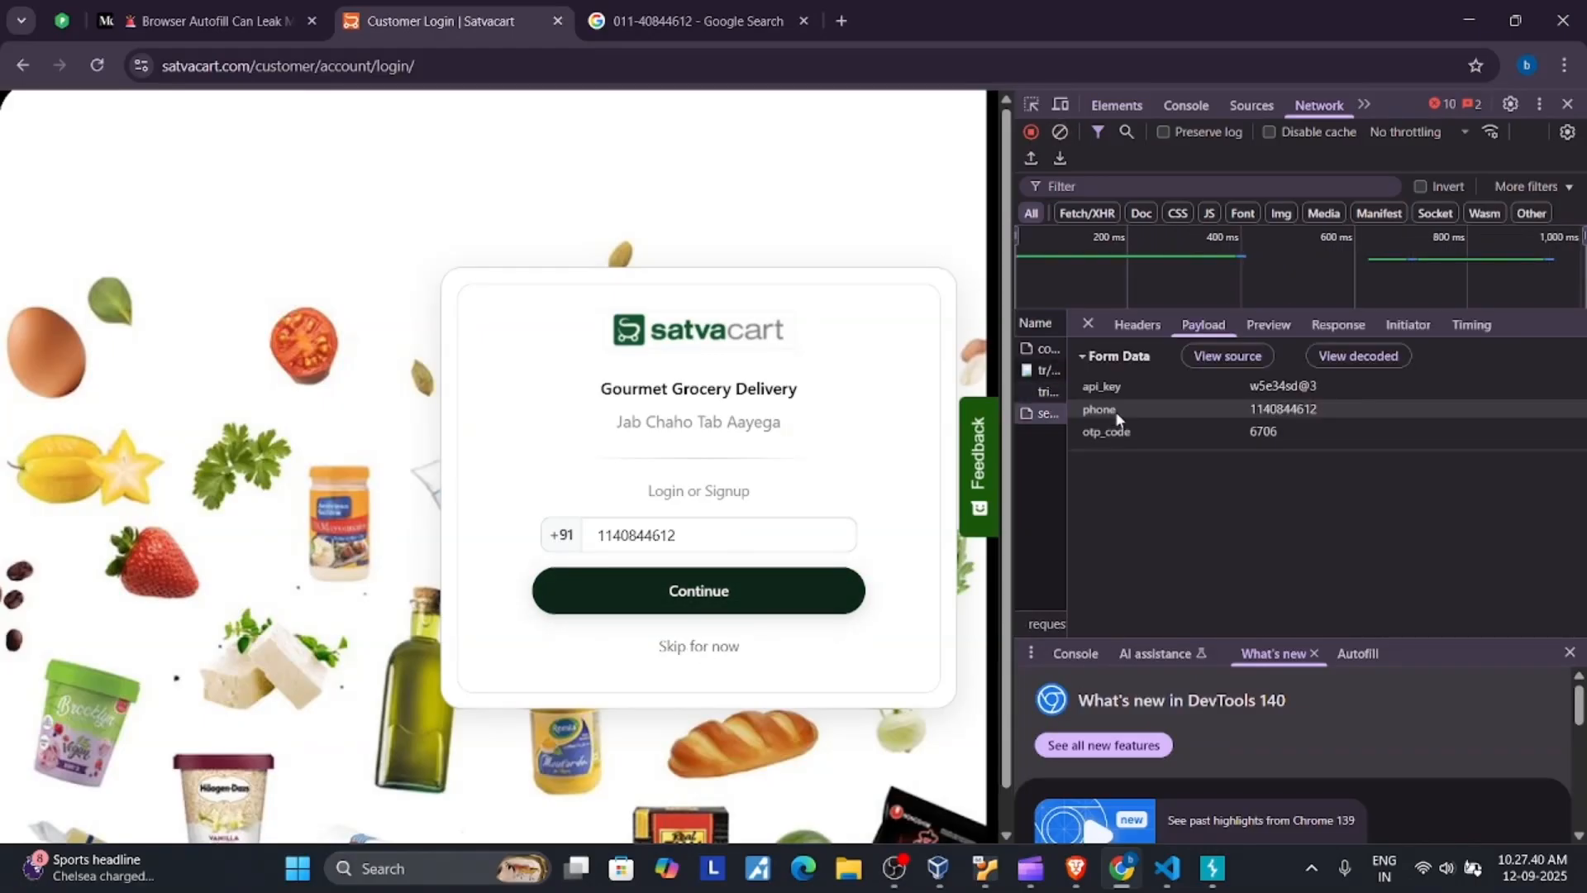
{"action": "left_click", "coordinate": [698, 590]}
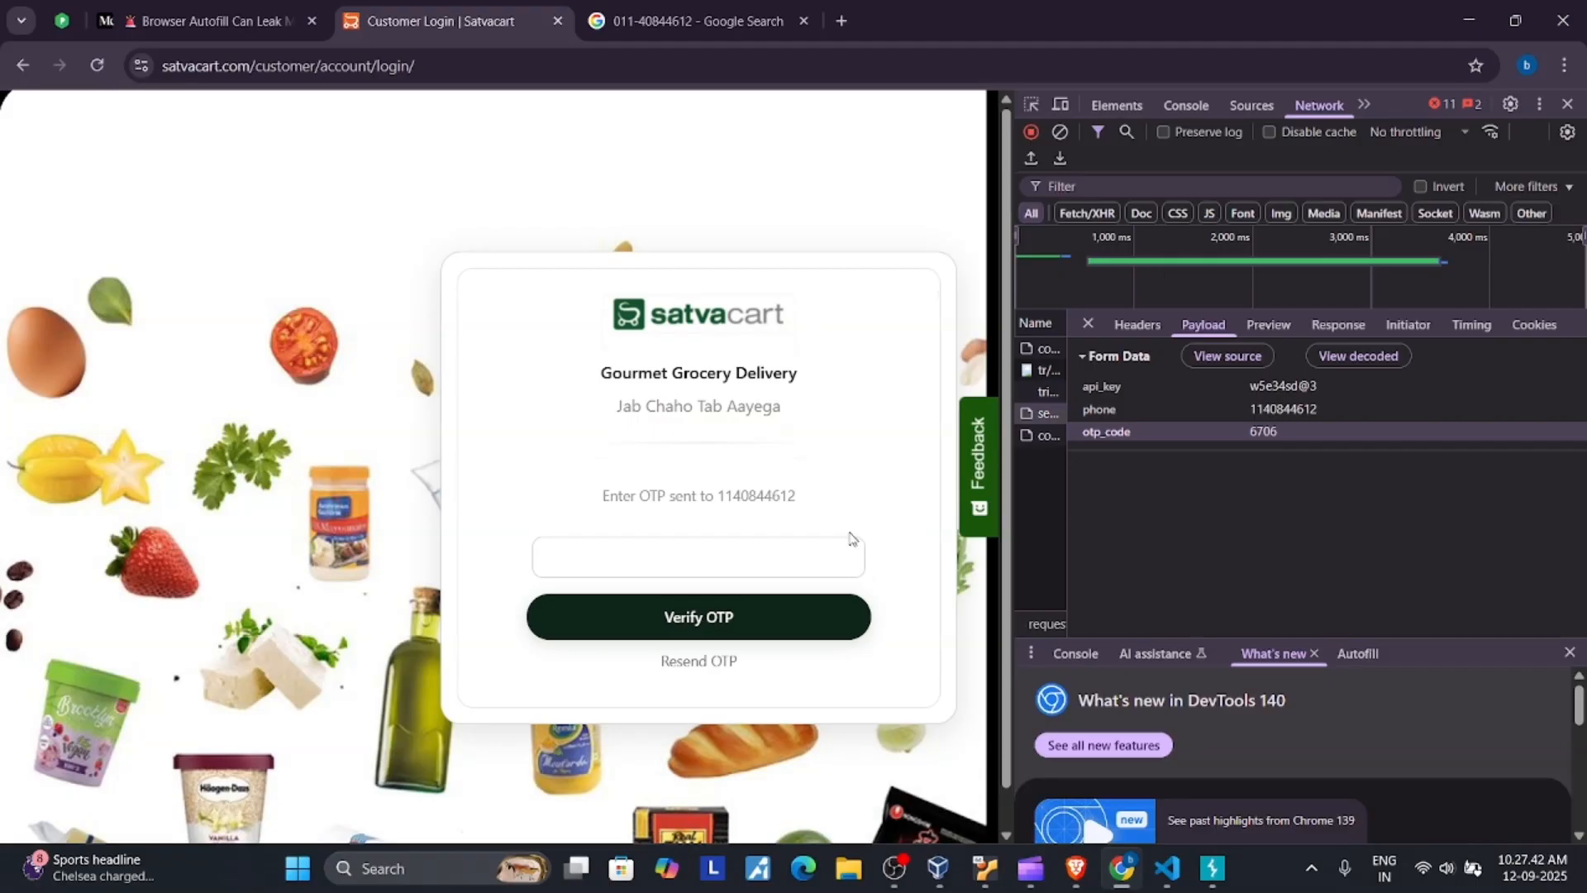
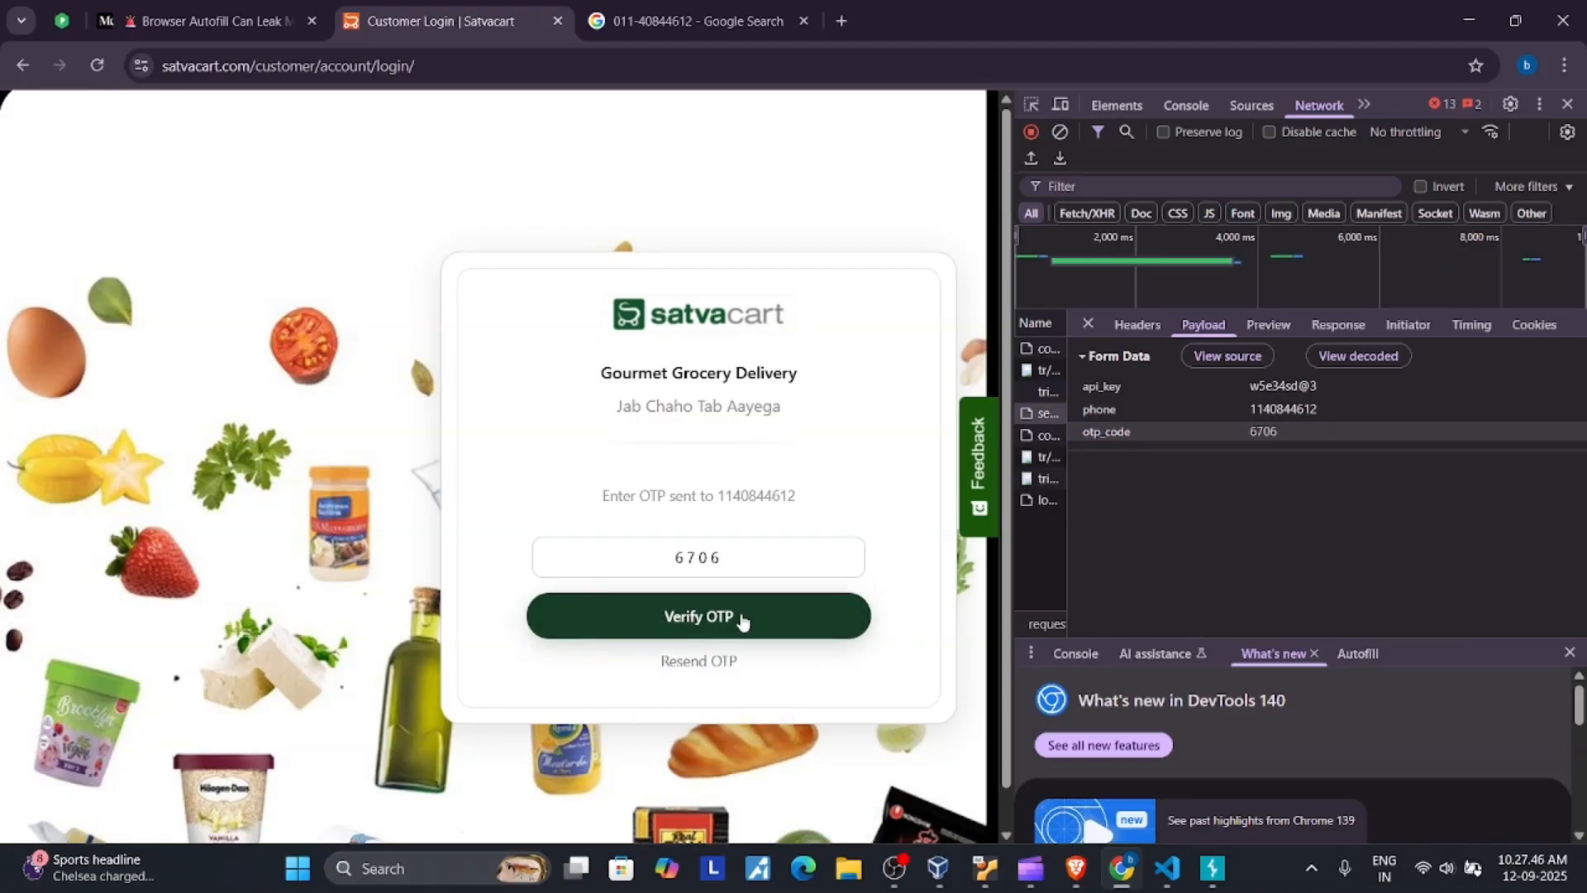
{"action": "left_click", "coordinate": [698, 617]}
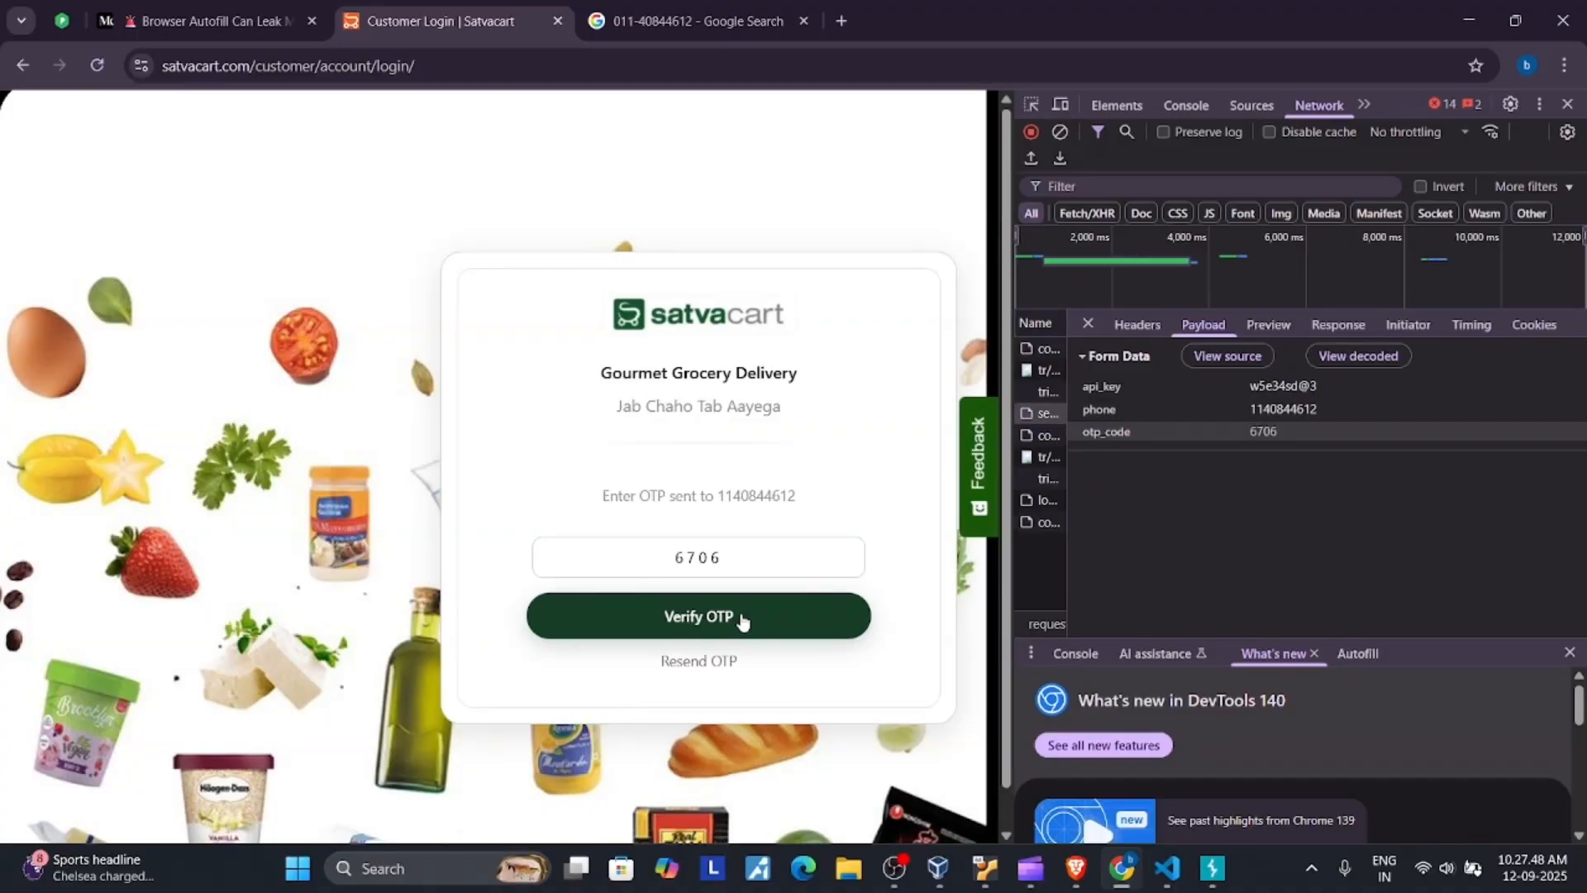
{"action": "left_click", "coordinate": [697, 617]}
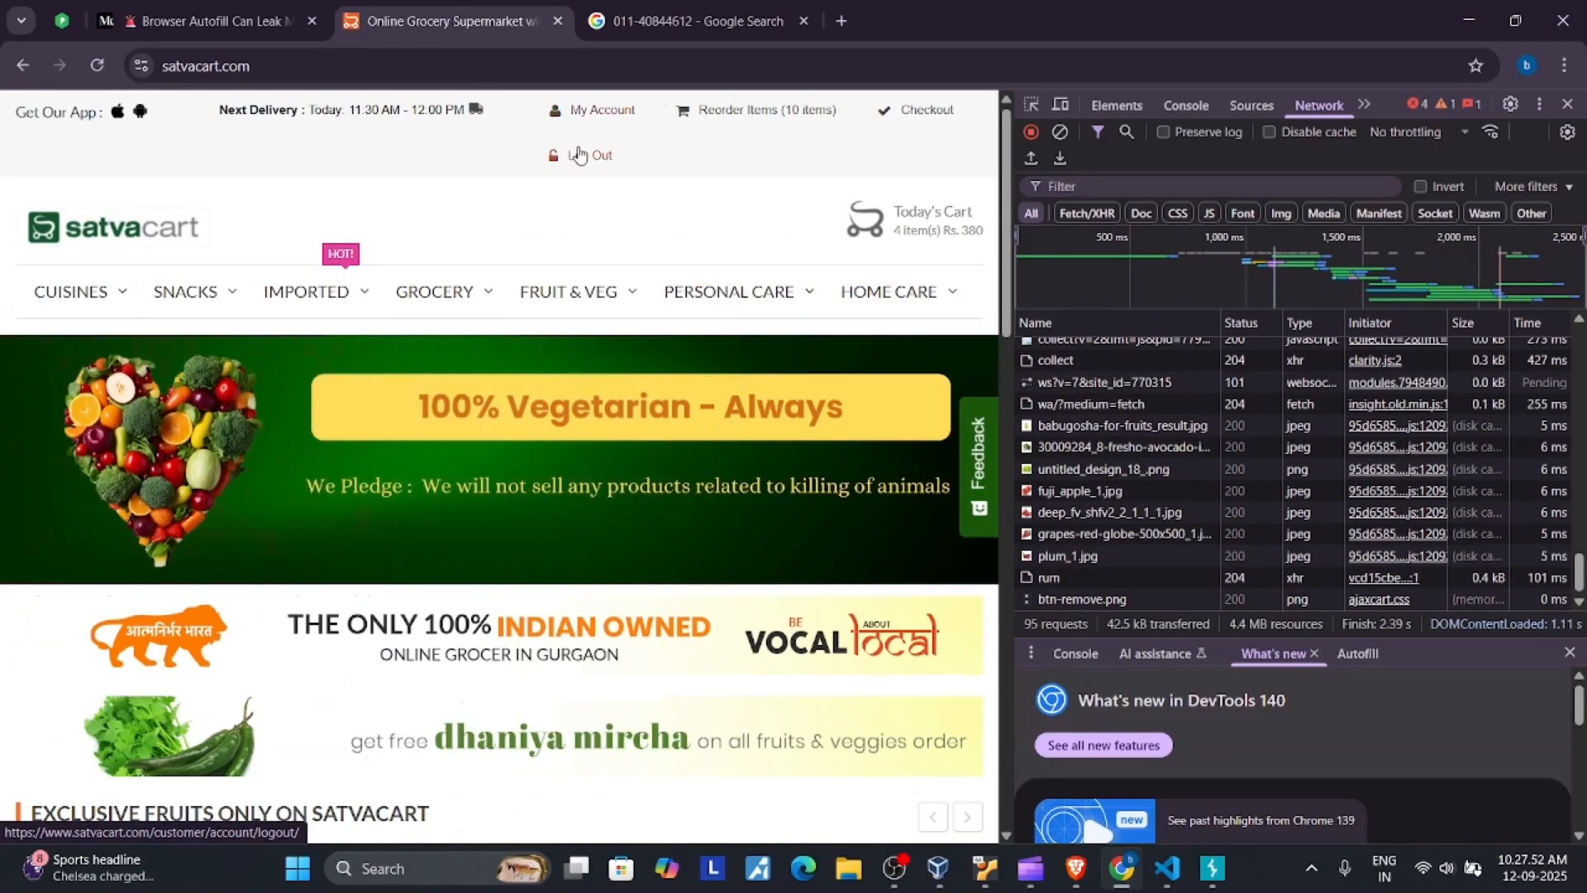
Step: View the Super Admin account dashboard and its recent orders list
{"action": "left_click", "coordinate": [602, 109]}
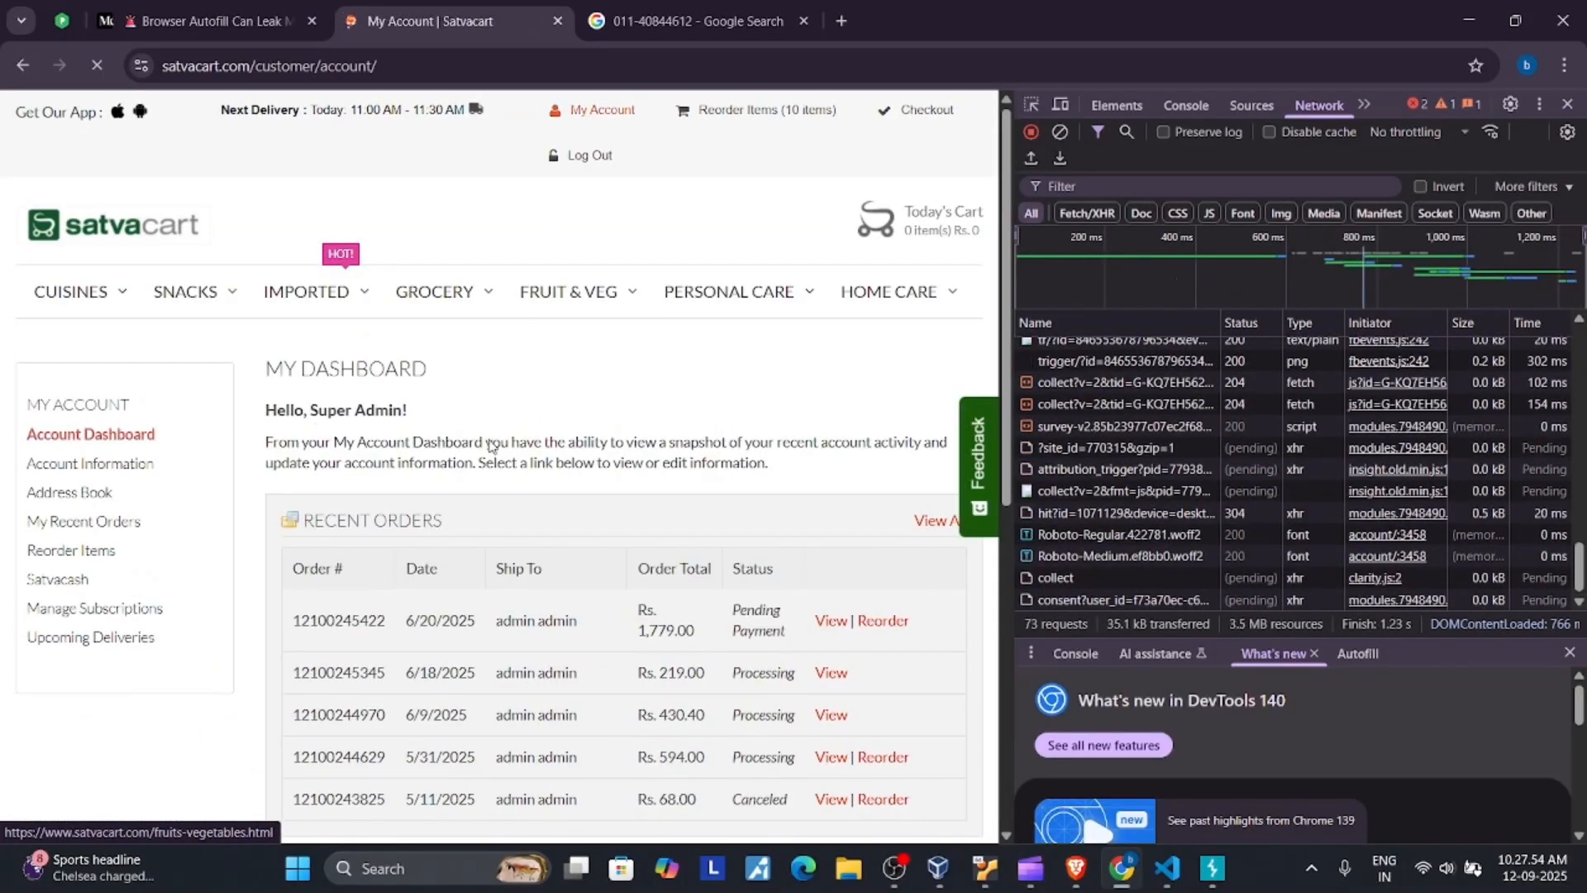
{"action": "scroll", "scroll_direction": "down", "scroll_amount": 3}
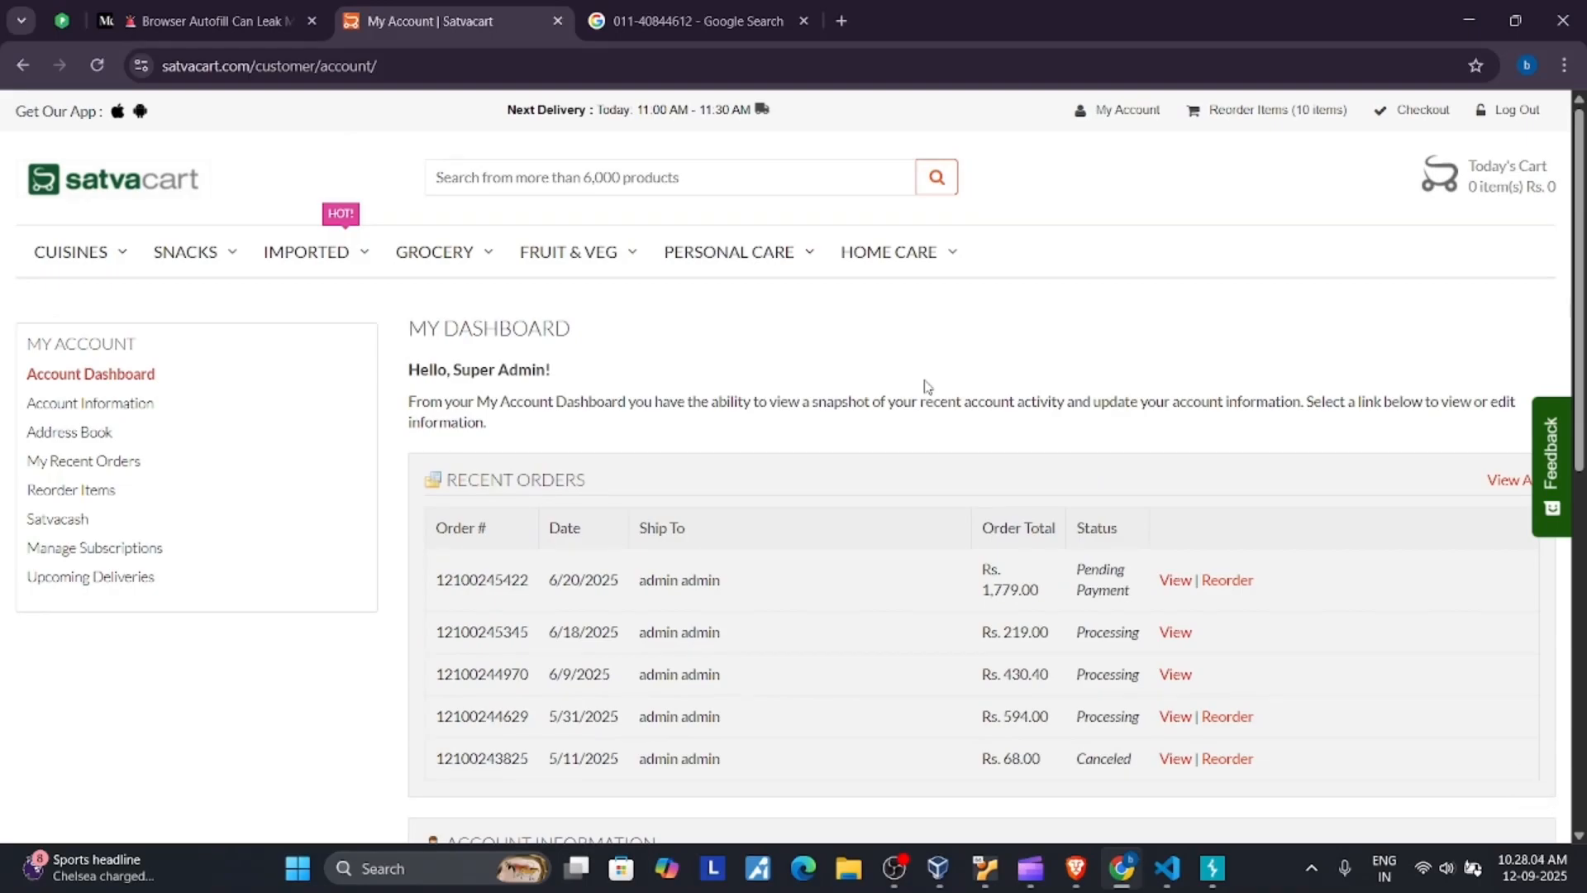
{"action": "mouse_move", "coordinate": [1518, 110]}
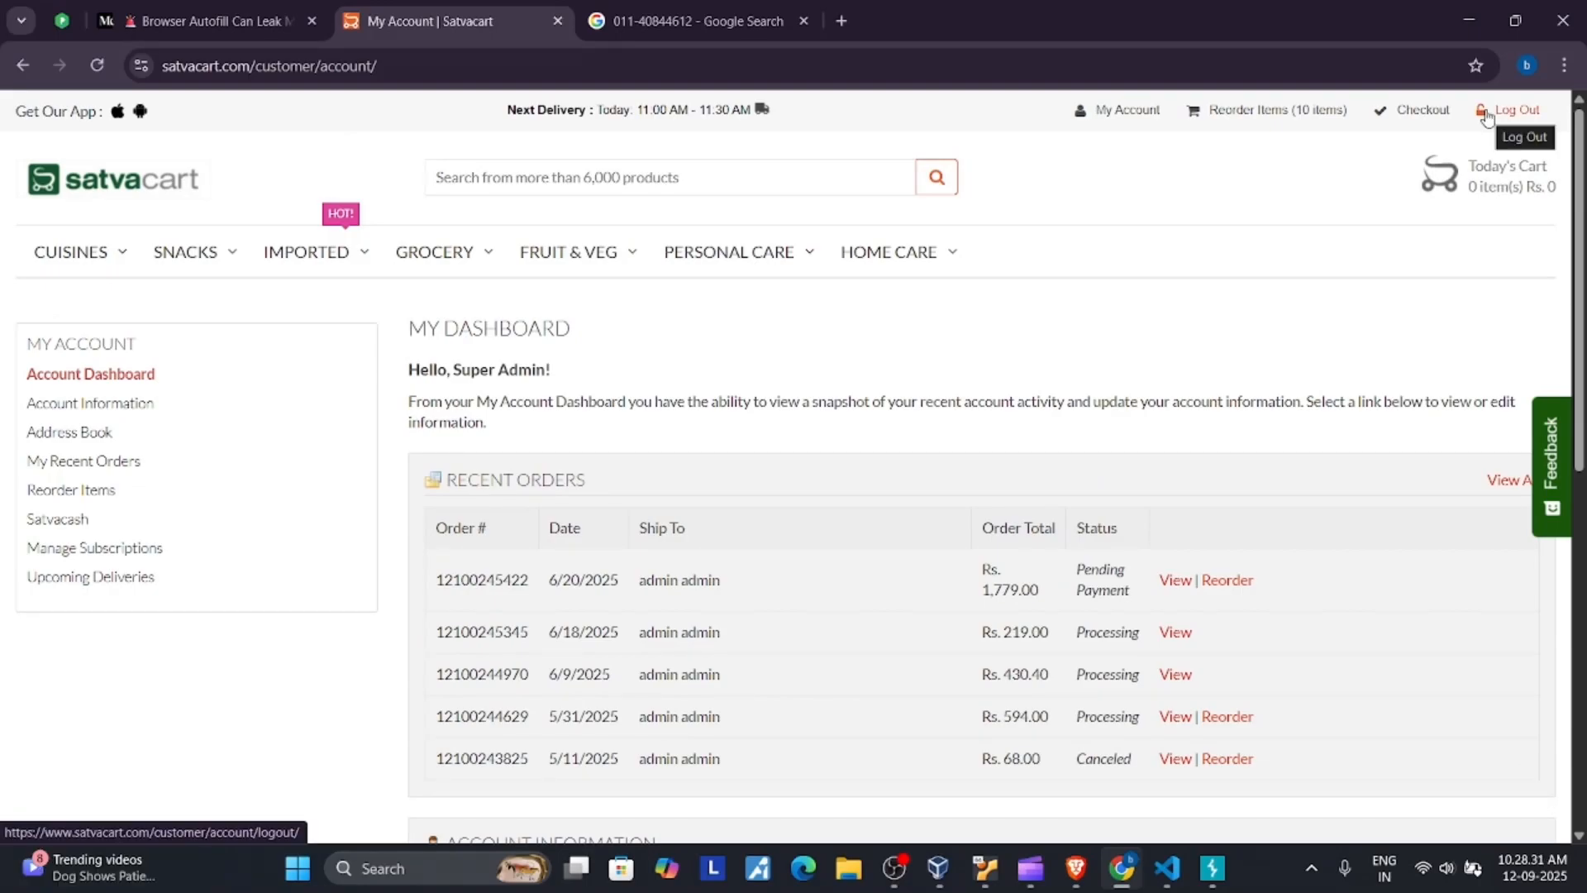